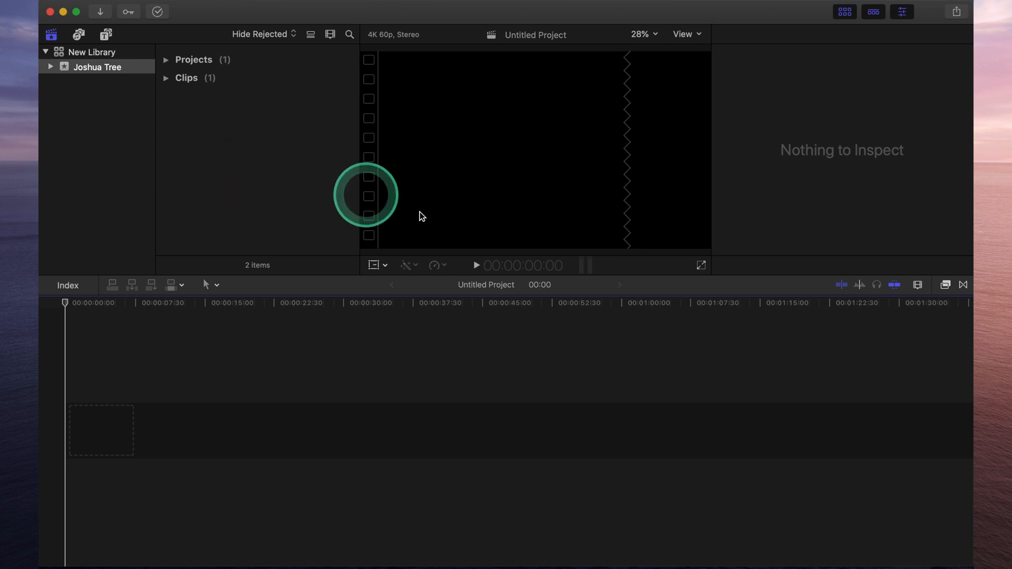
Step: Browse the Photos and Audio sidebar to list the available sound effects, then return to the Libraries sidebar
left_click(490, 405)
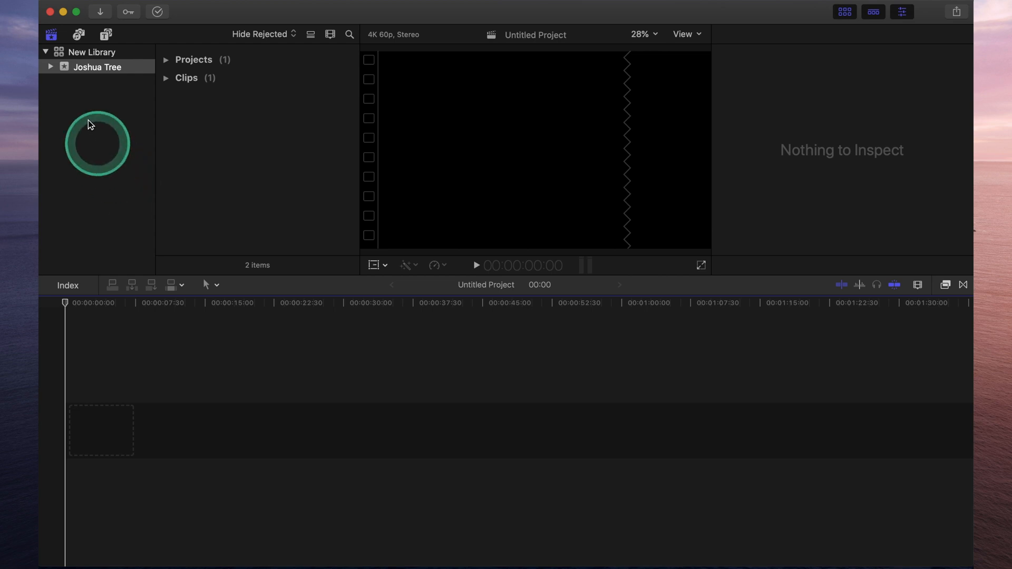
mouse_move(50, 33)
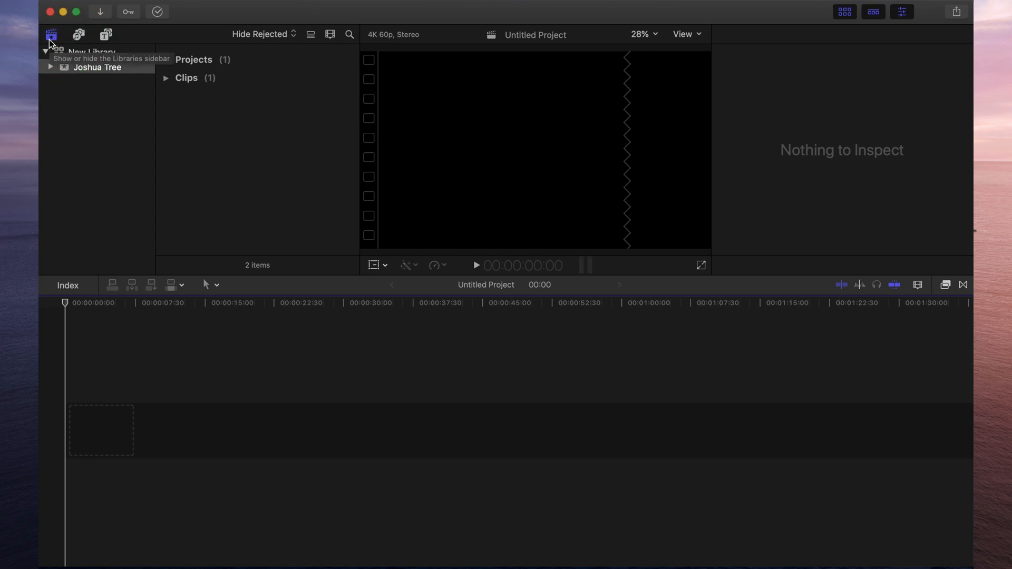
mouse_move(77, 33)
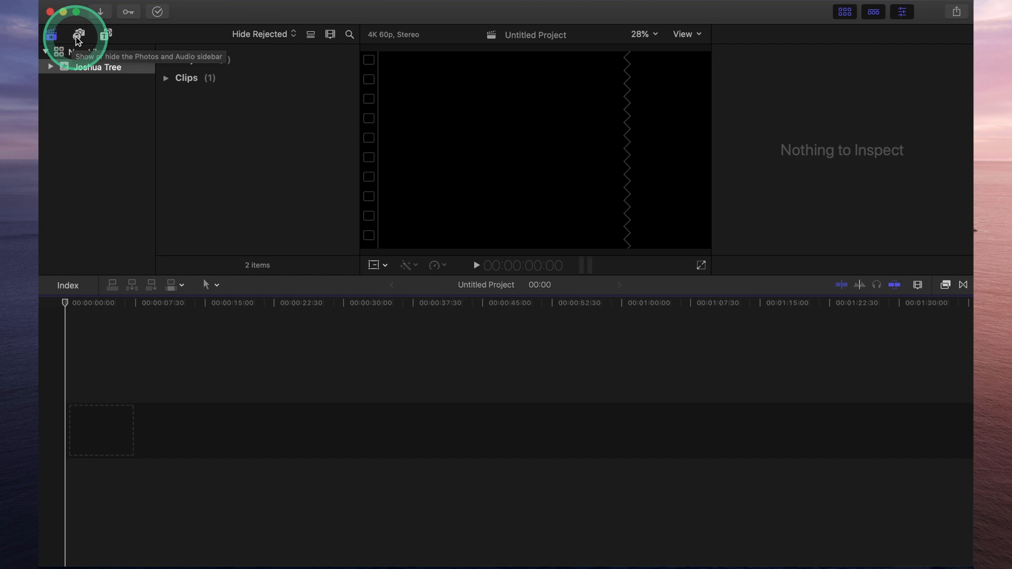
left_click(78, 33)
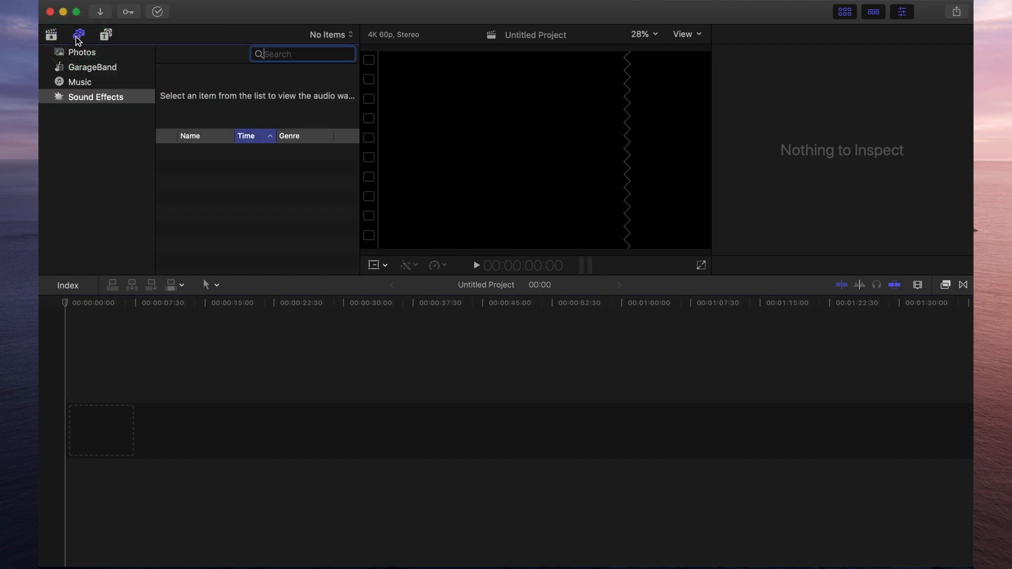
left_click(203, 266)
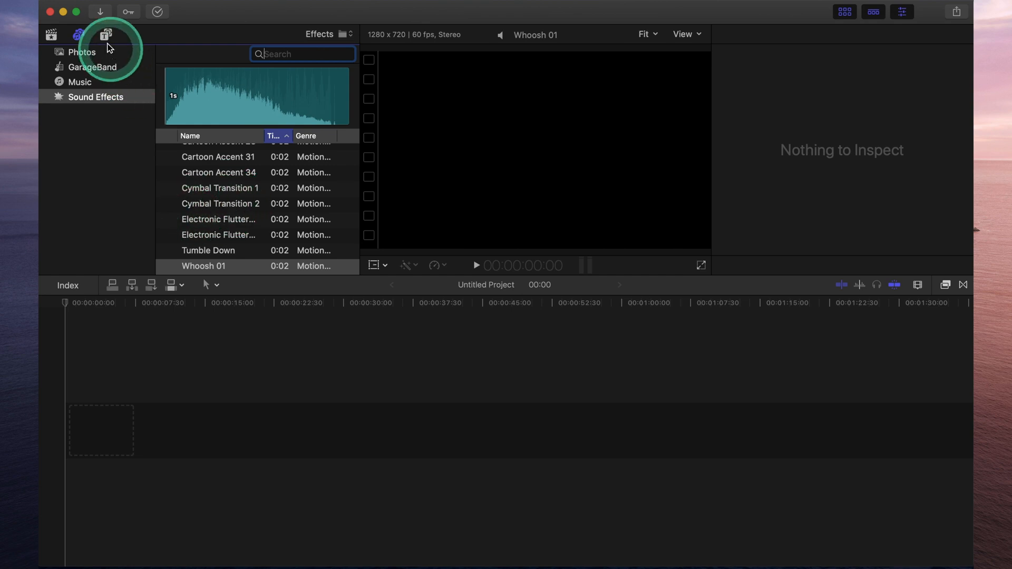
left_click(106, 34)
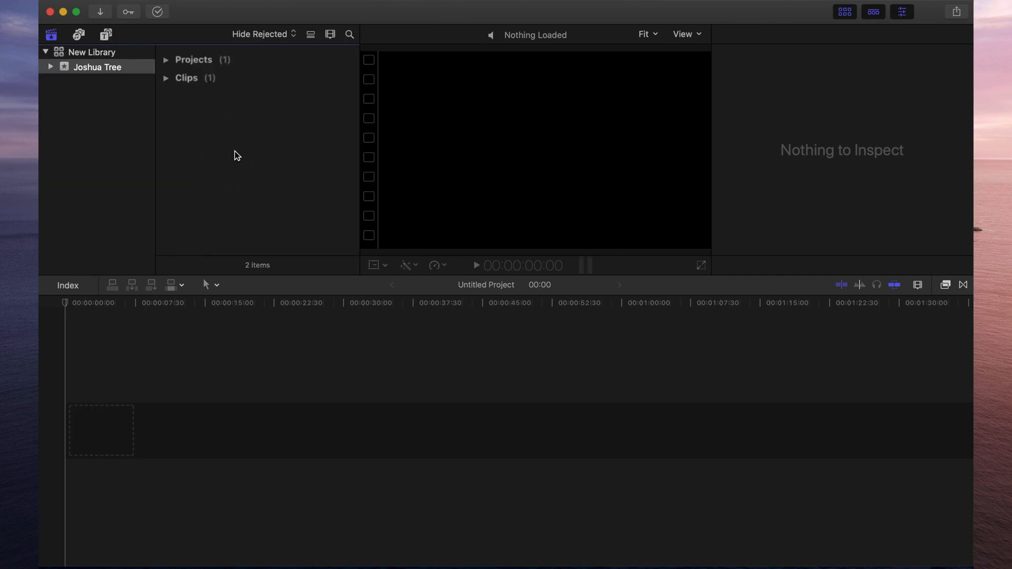
Step: Expand the library's Clips group so the DJI_0027 clip appears in the viewer
left_click(167, 84)
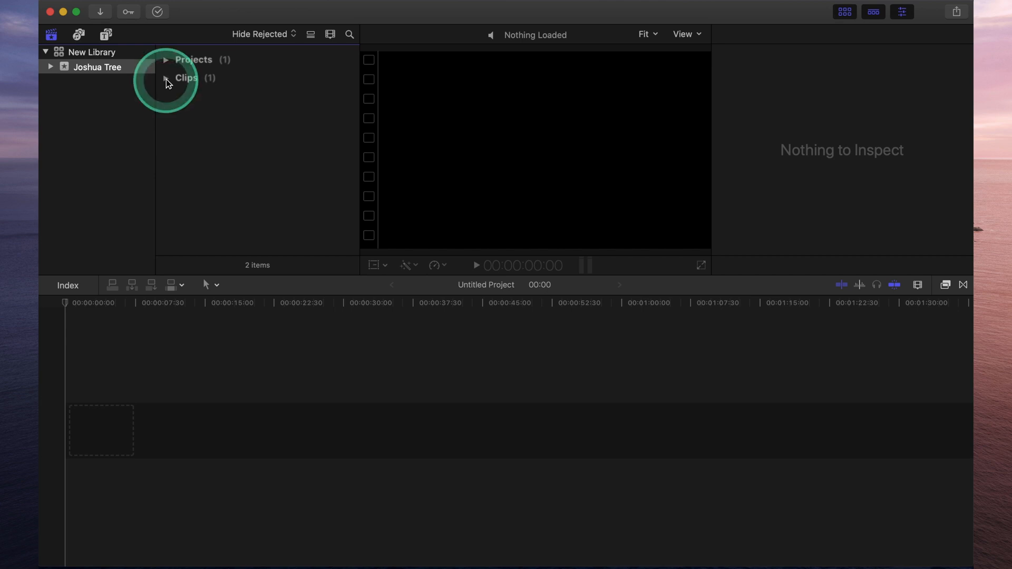
left_click(165, 77)
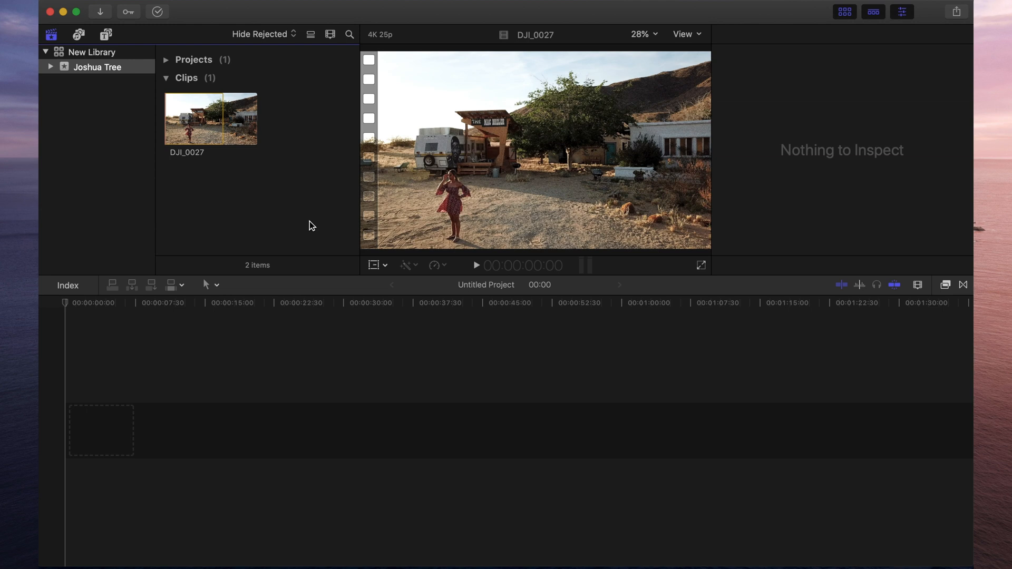
mouse_move(101, 57)
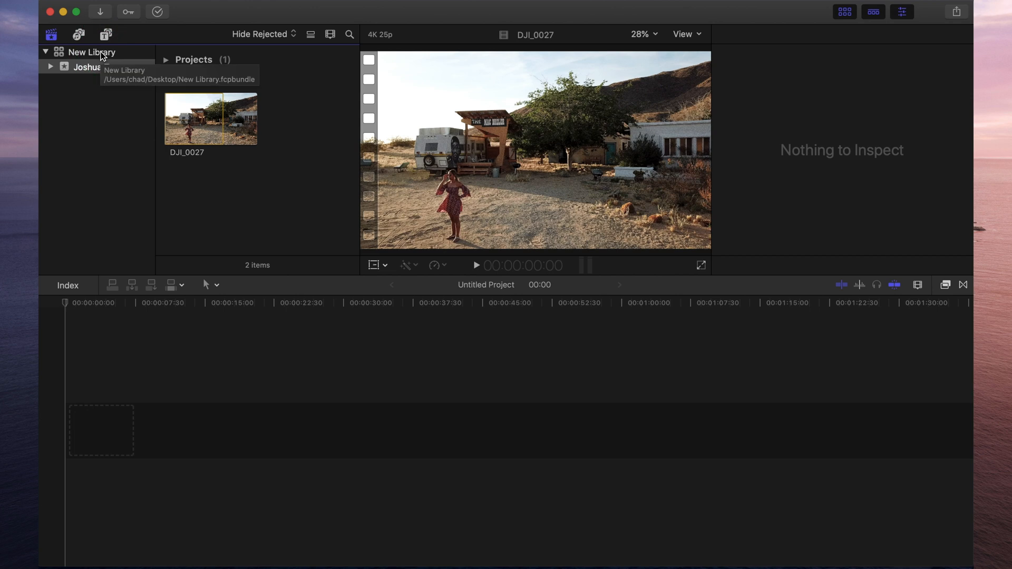
left_click(270, 182)
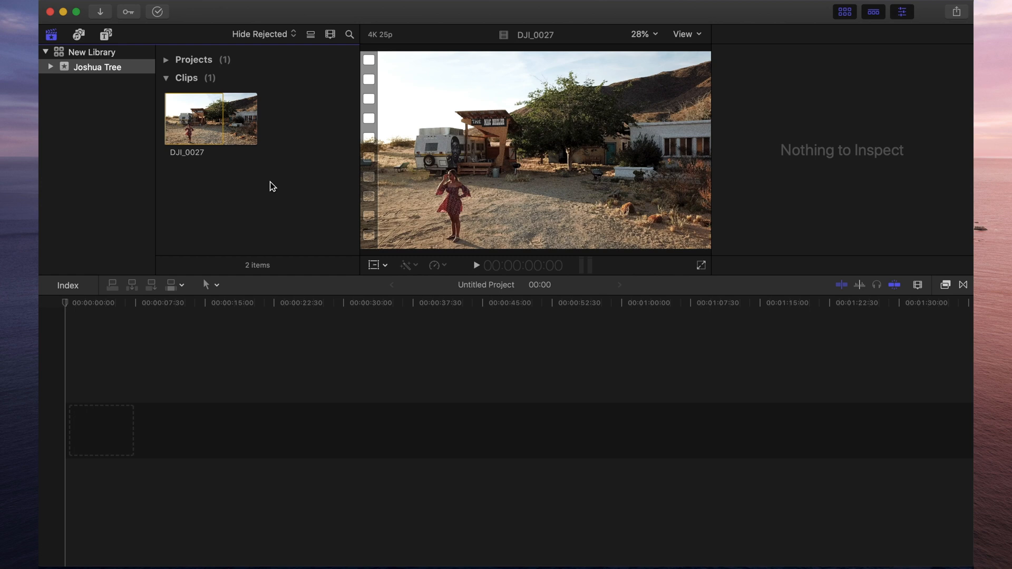
mouse_move(589, 151)
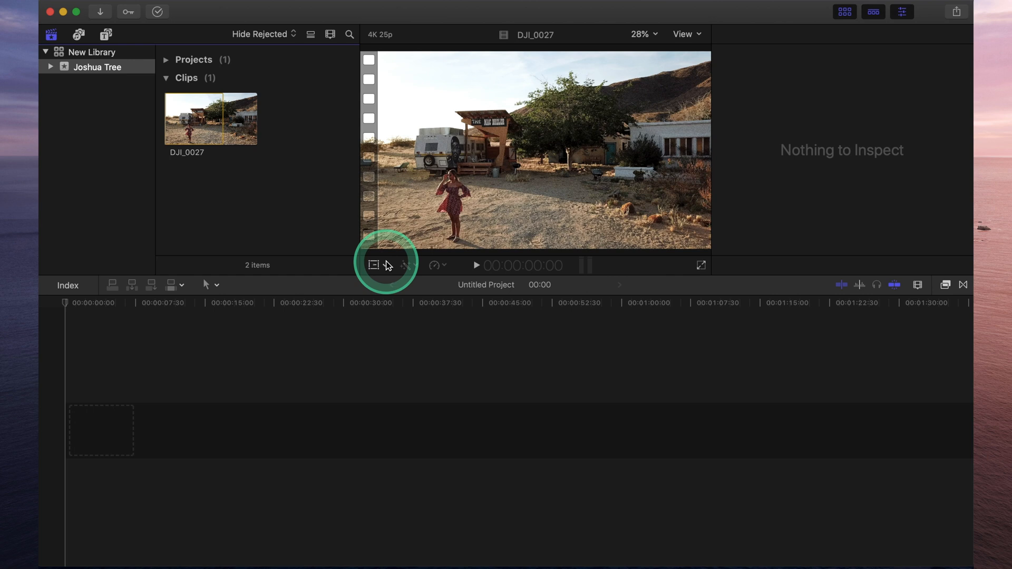
left_click(373, 266)
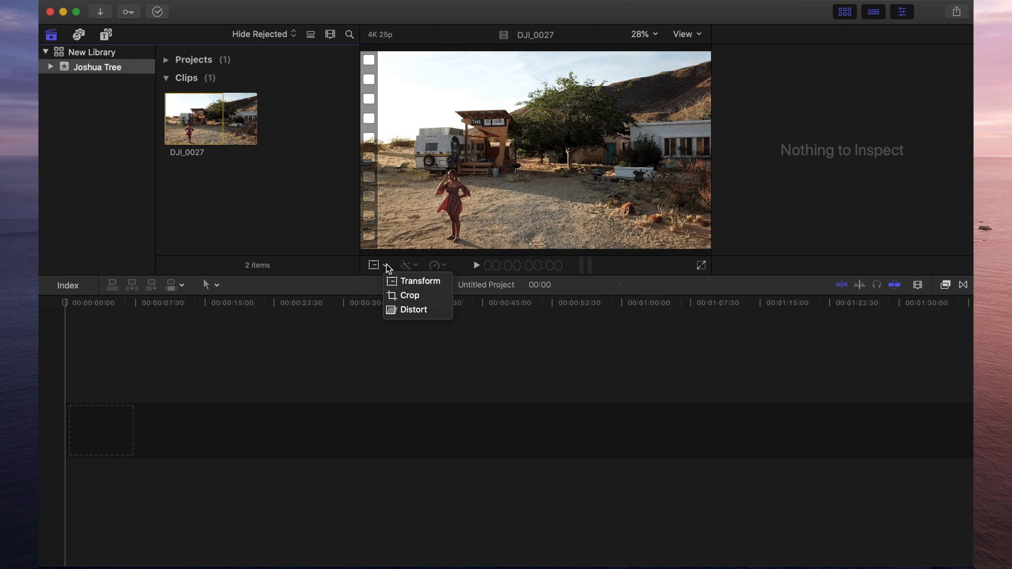
left_click(373, 266)
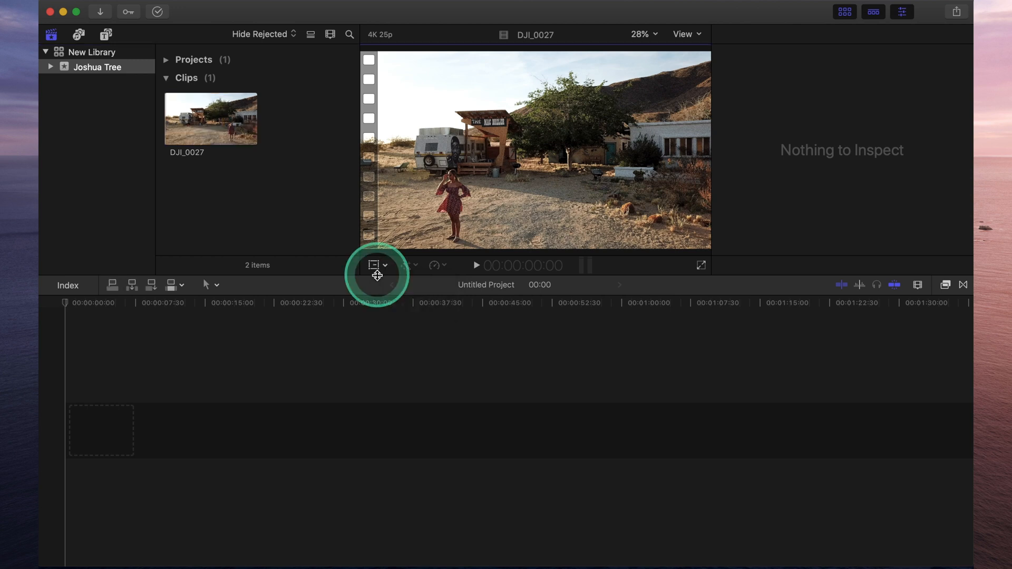
mouse_move(408, 265)
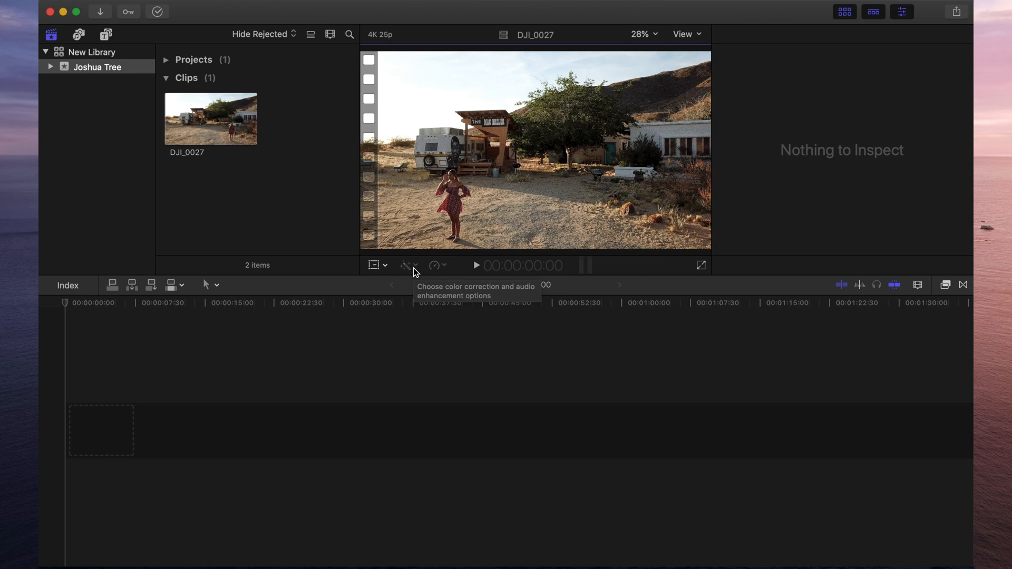
left_click(435, 266)
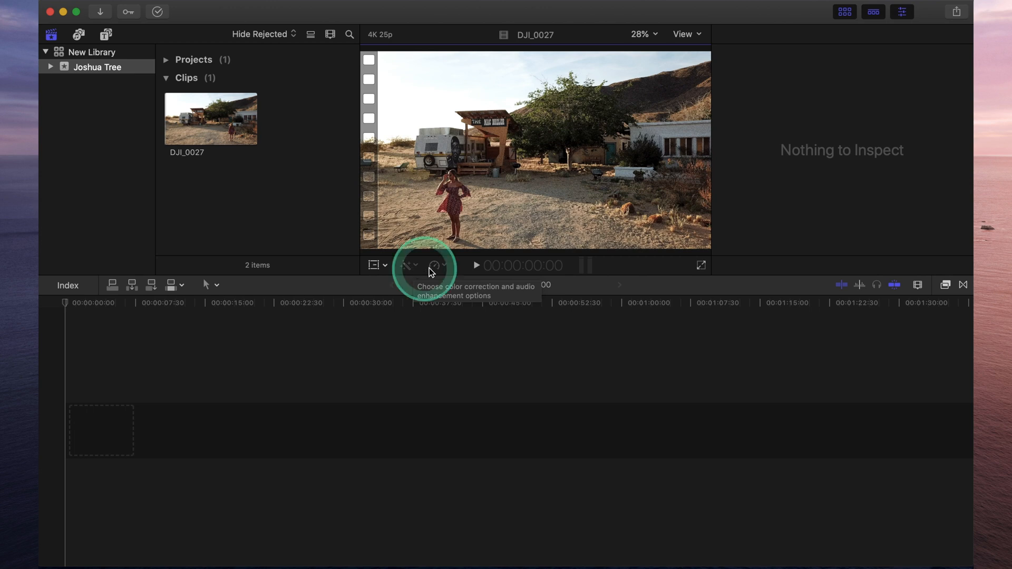
mouse_move(436, 265)
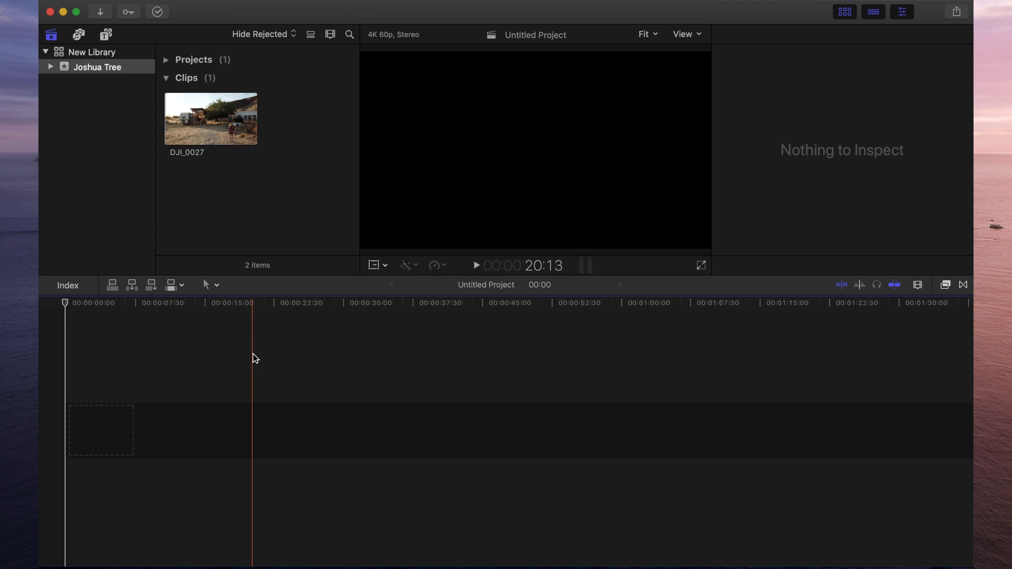
left_click(111, 285)
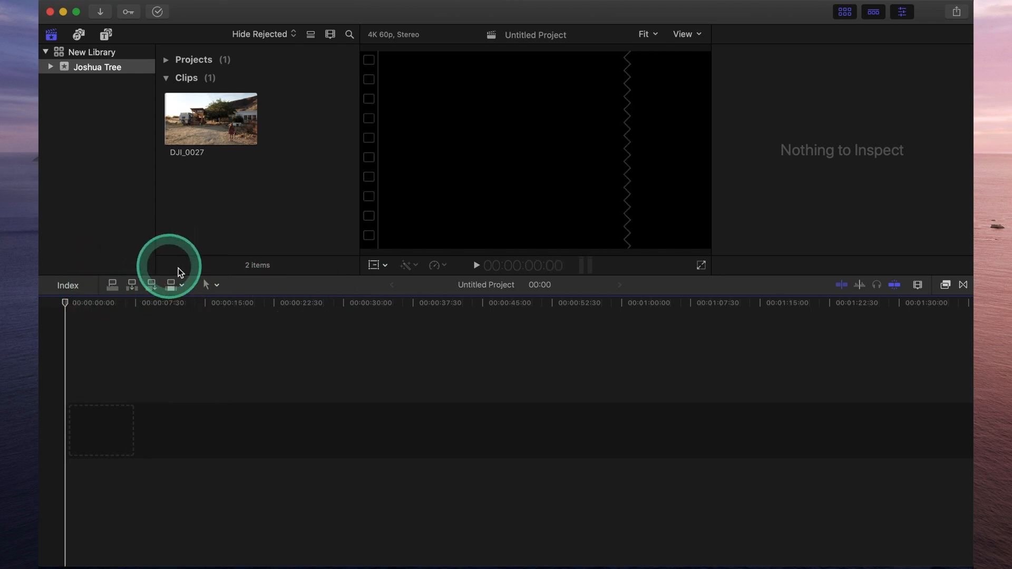
left_click(210, 119)
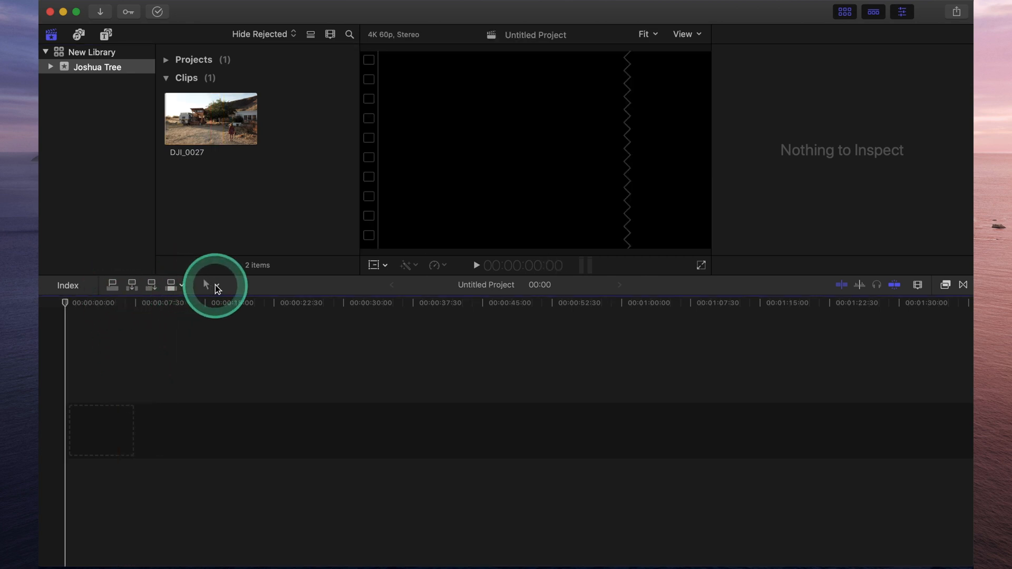
mouse_move(206, 286)
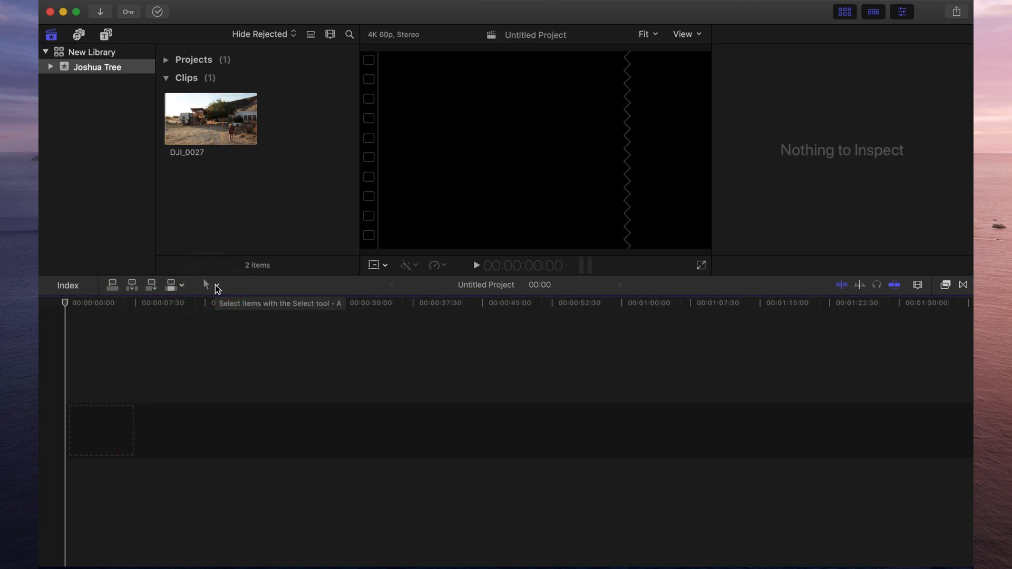
left_click(205, 284)
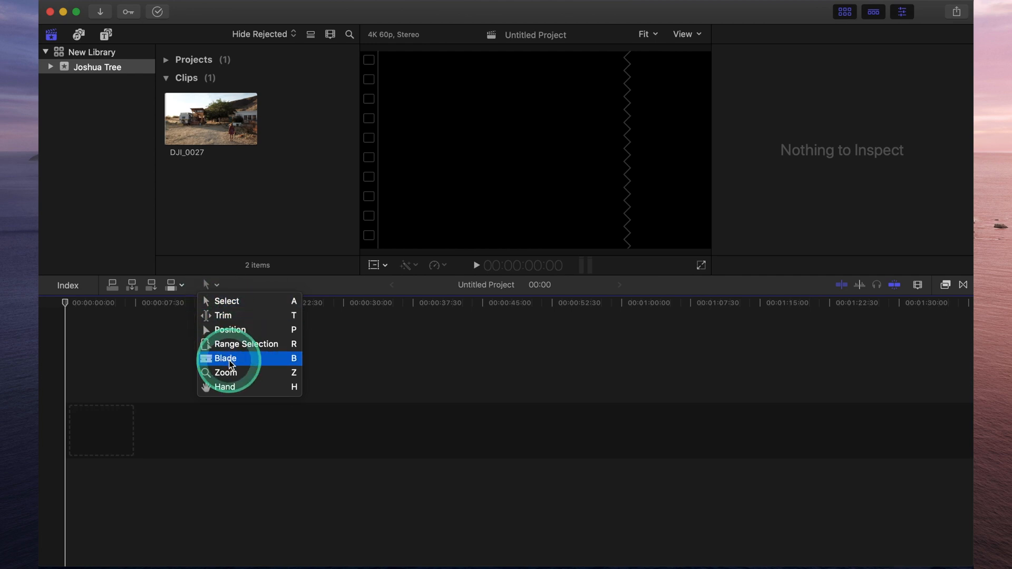
mouse_move(226, 359)
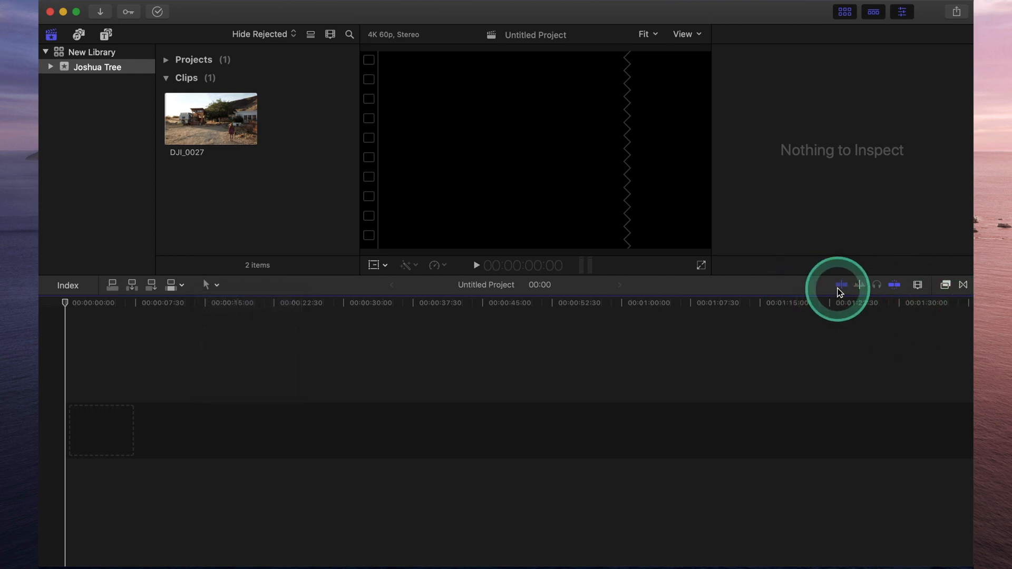
mouse_move(841, 284)
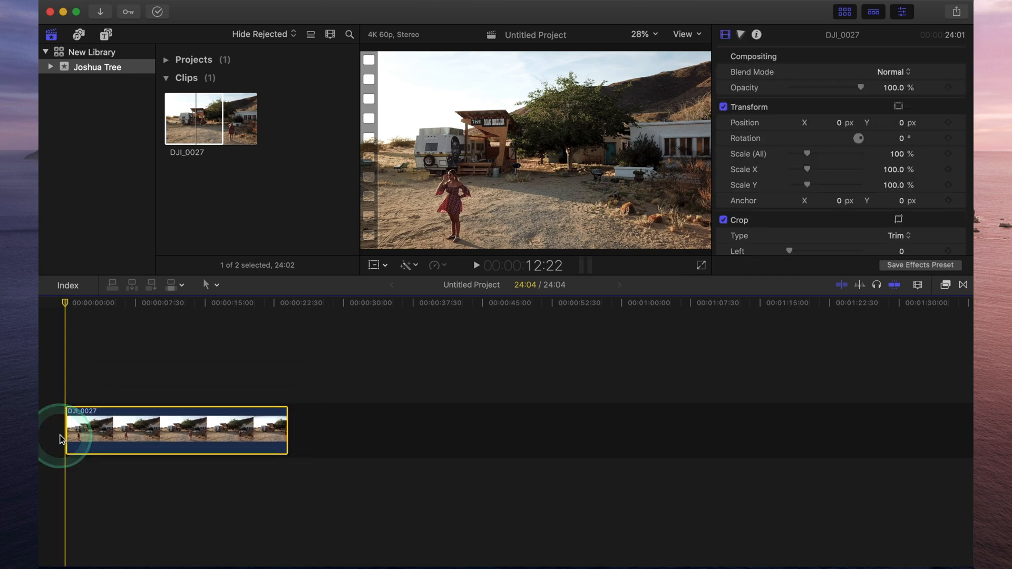
left_click(842, 285)
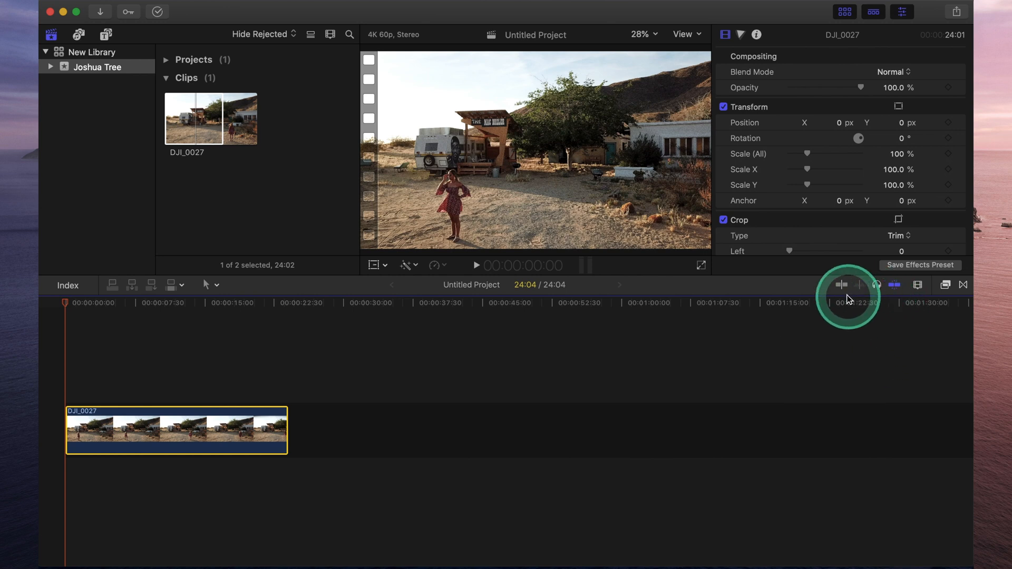
left_click(77, 432)
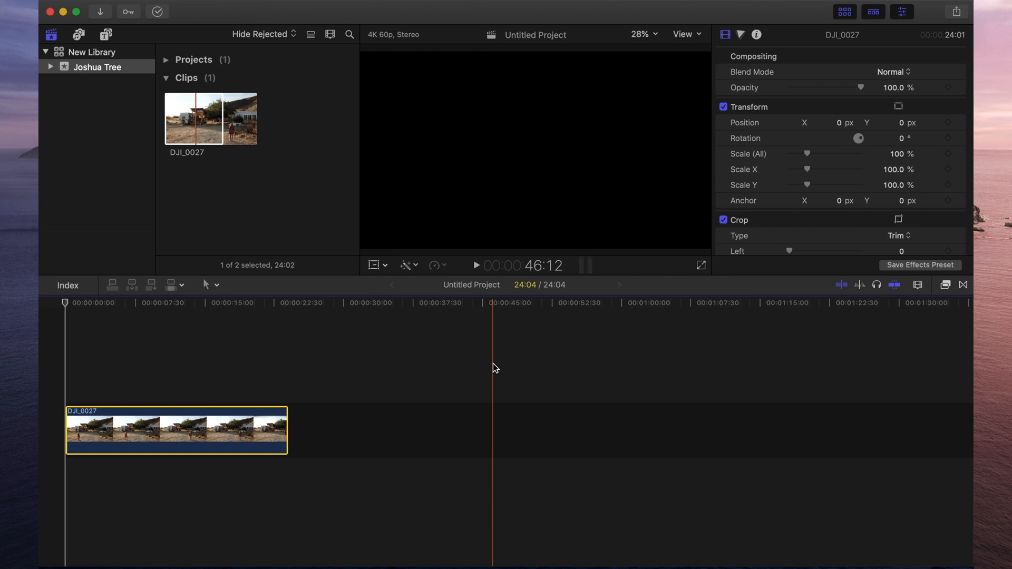
left_click(857, 288)
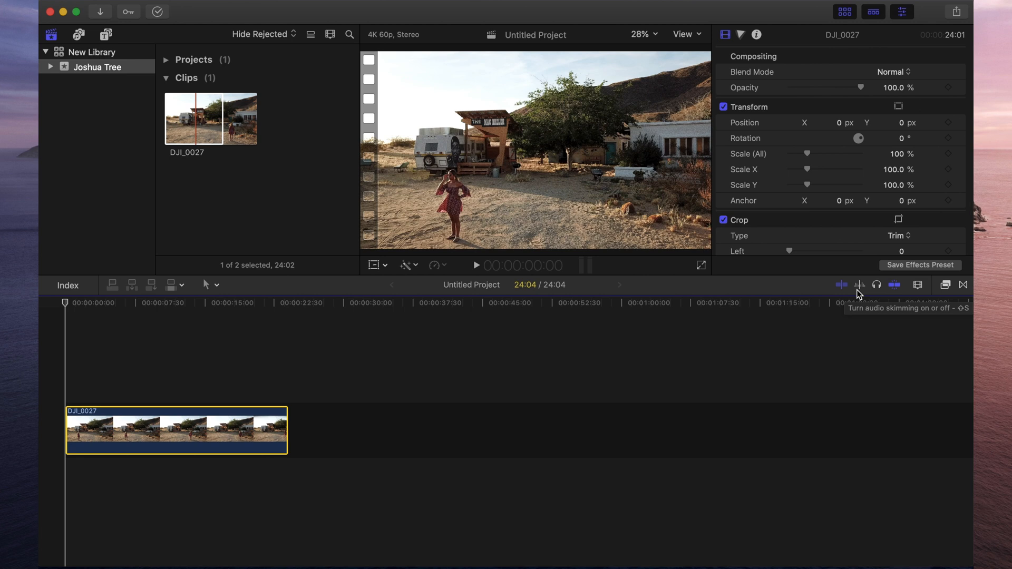
mouse_move(876, 286)
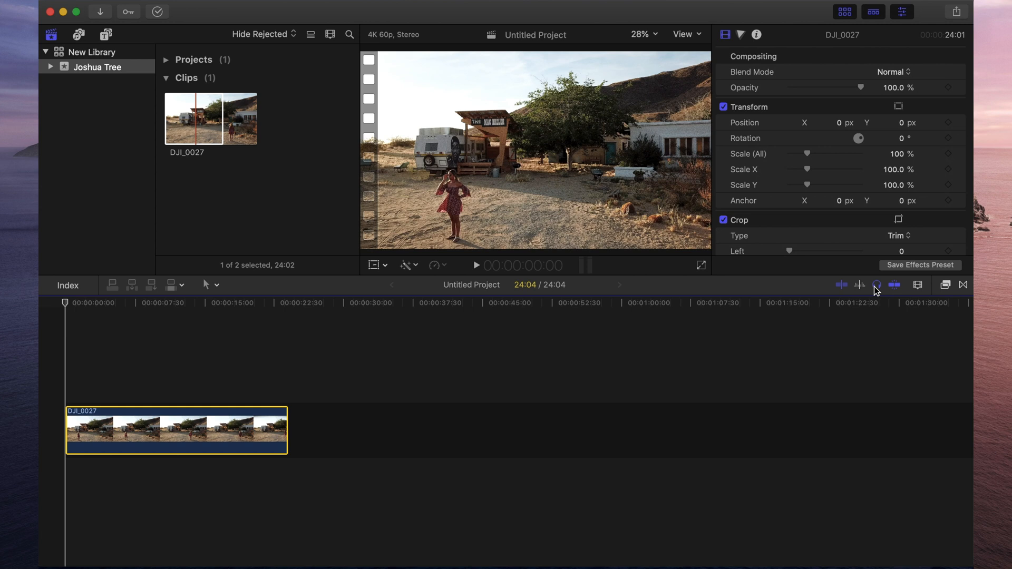
left_click(895, 285)
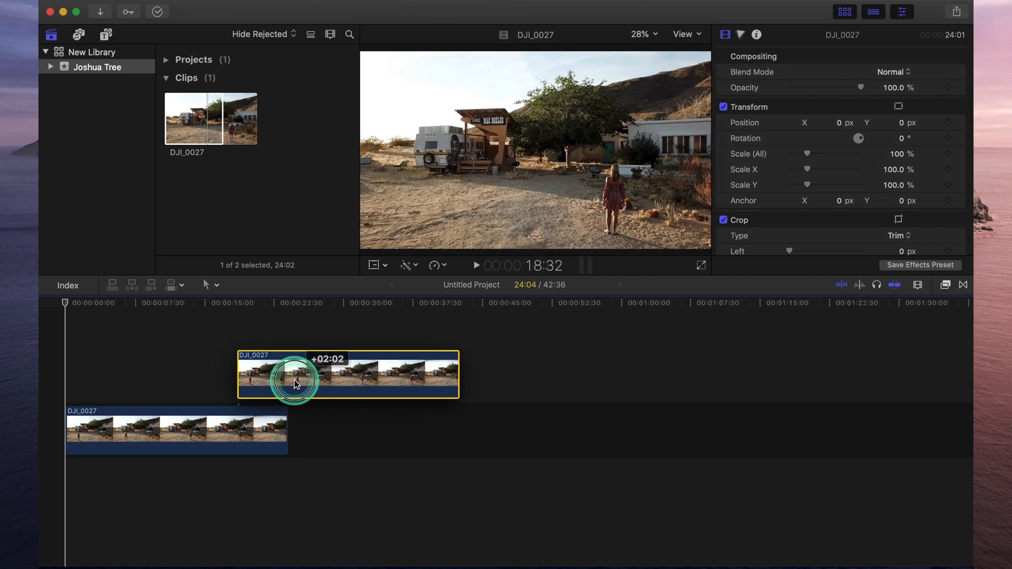
Step: Drop the second DJI_0027 clip into the primary storyline after the first, extending the project to 48:08
left_click_drag(294, 375, 349, 371)
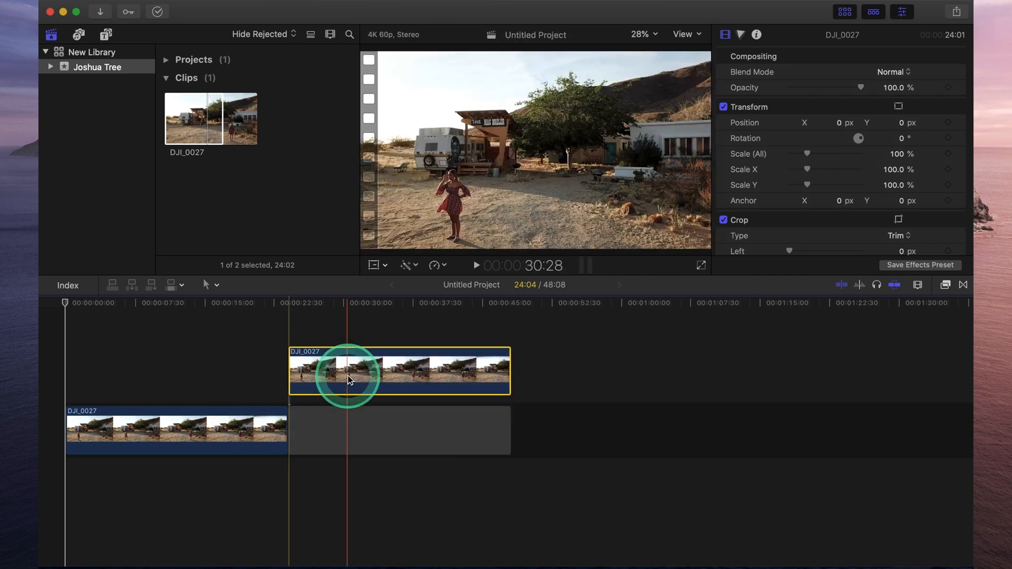
left_click_drag(349, 375, 259, 374)
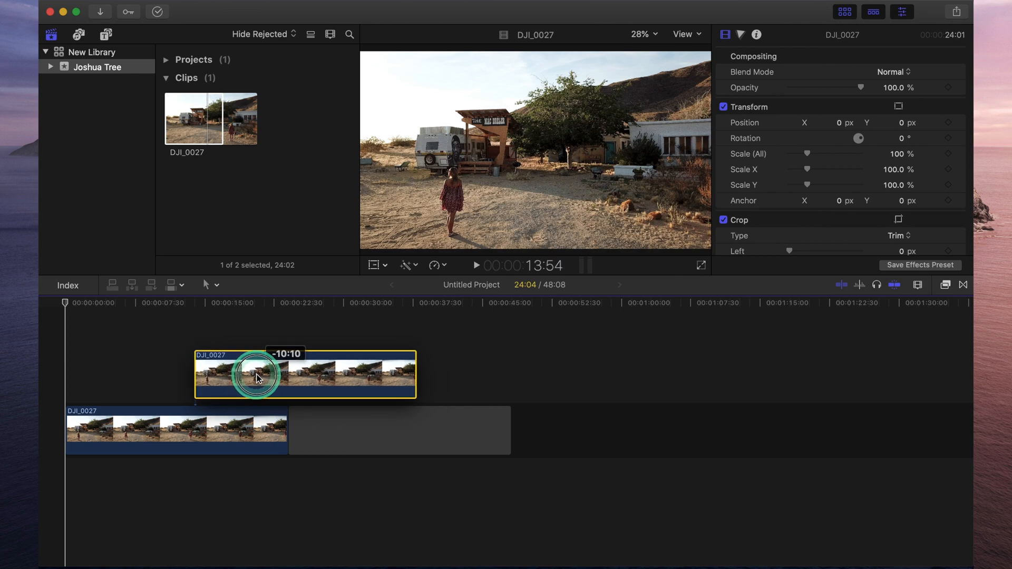
left_click_drag(258, 374, 354, 374)
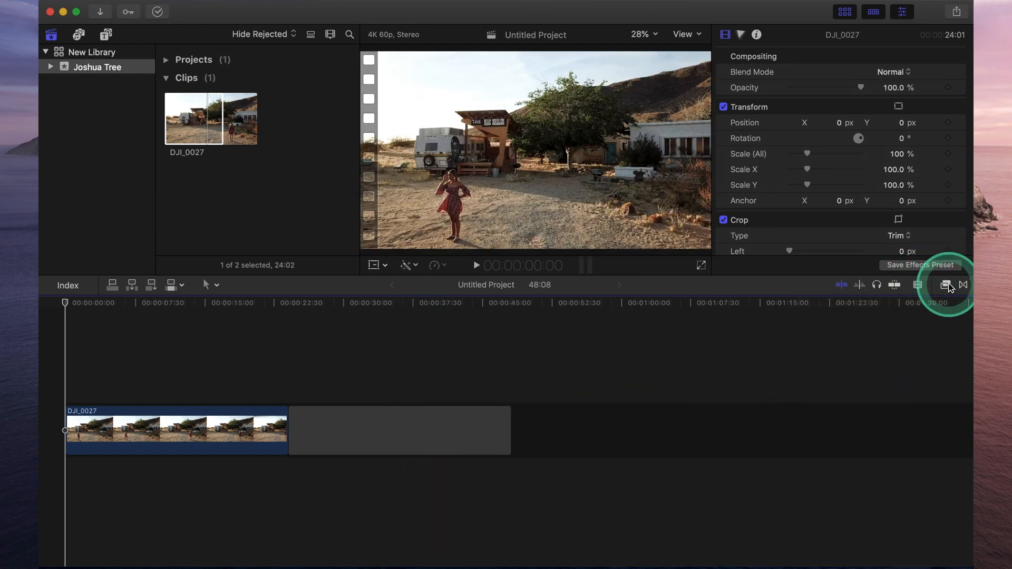
left_click(946, 285)
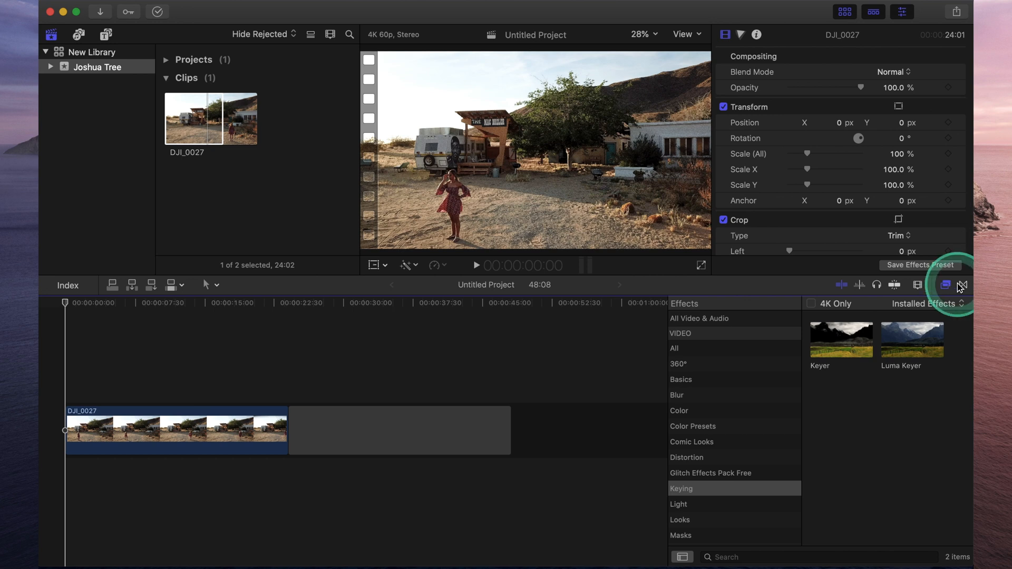
left_click(961, 286)
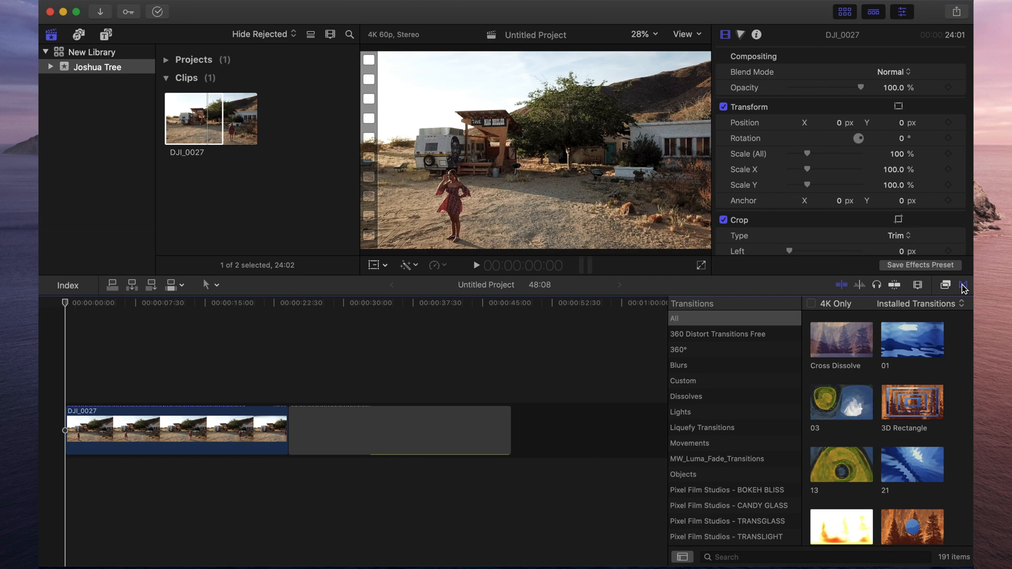
left_click(841, 341)
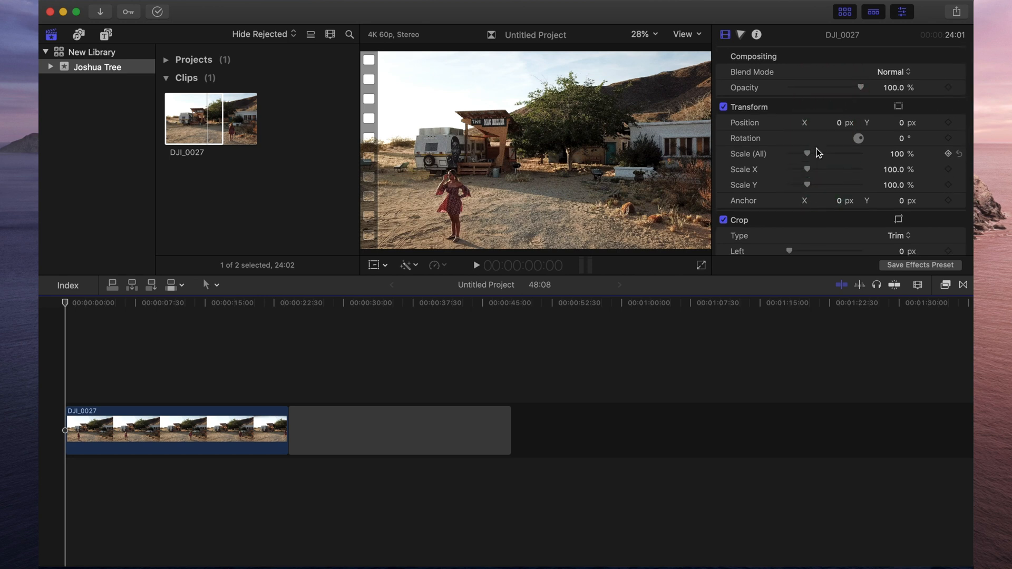
Step: Scroll the Inspector down to the Crop settings
scroll("down", 3)
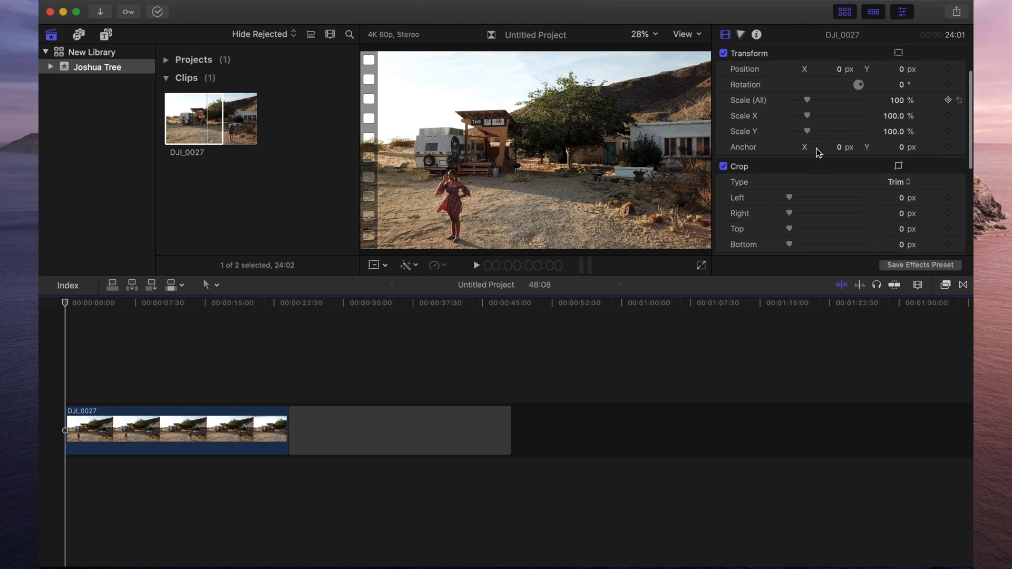
scroll("down", 3)
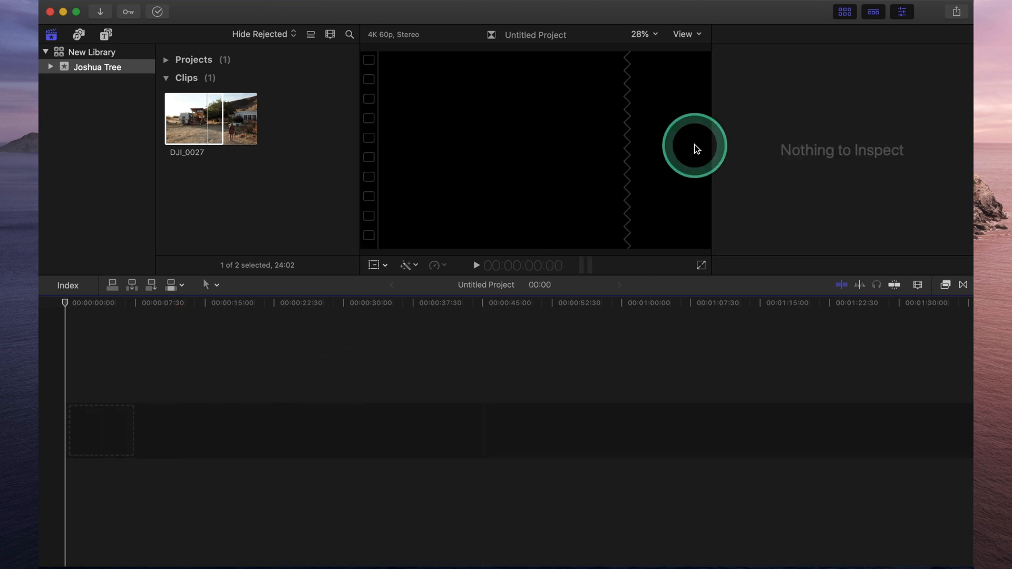
mouse_move(868, 43)
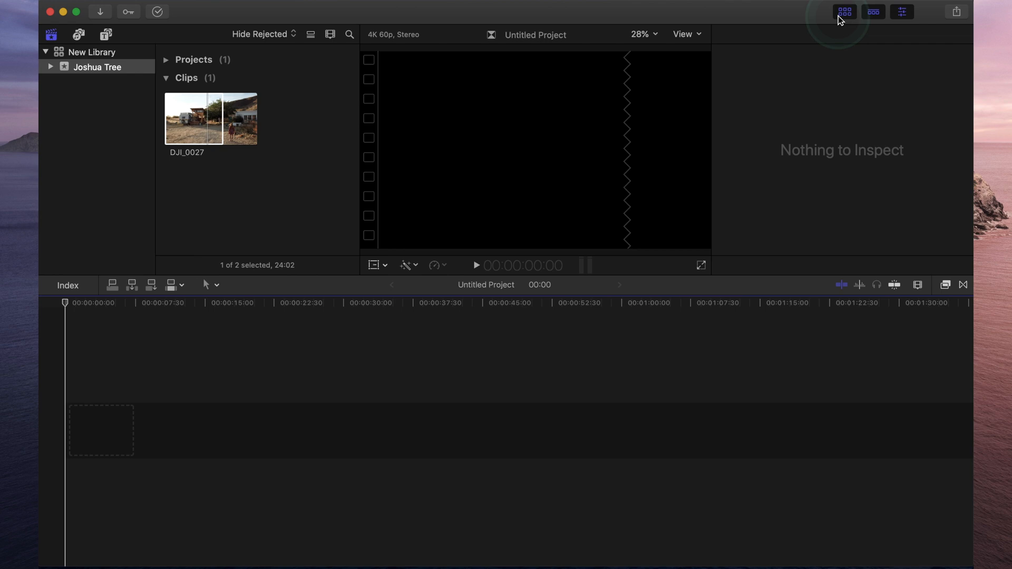
mouse_move(844, 12)
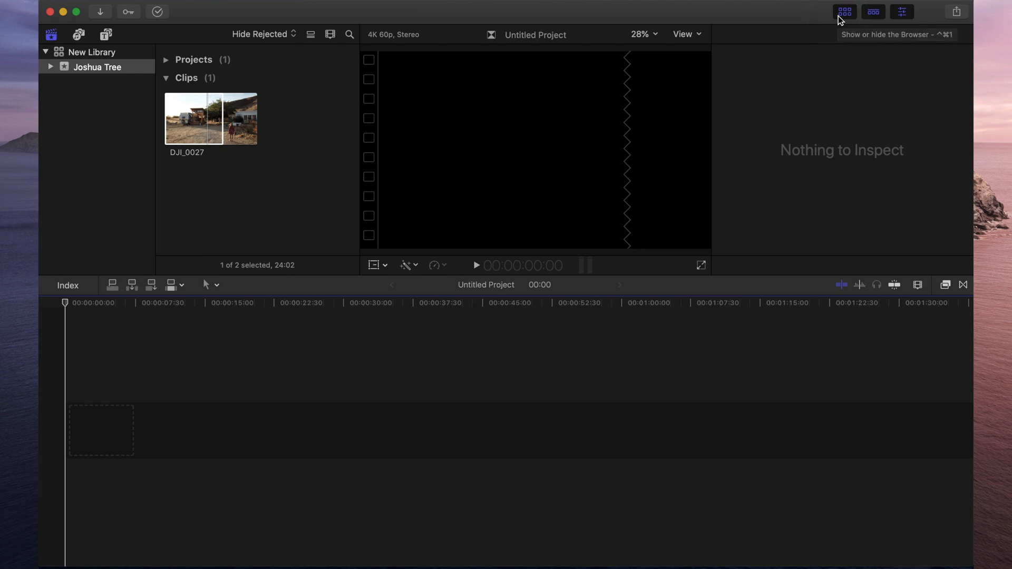
left_click(843, 12)
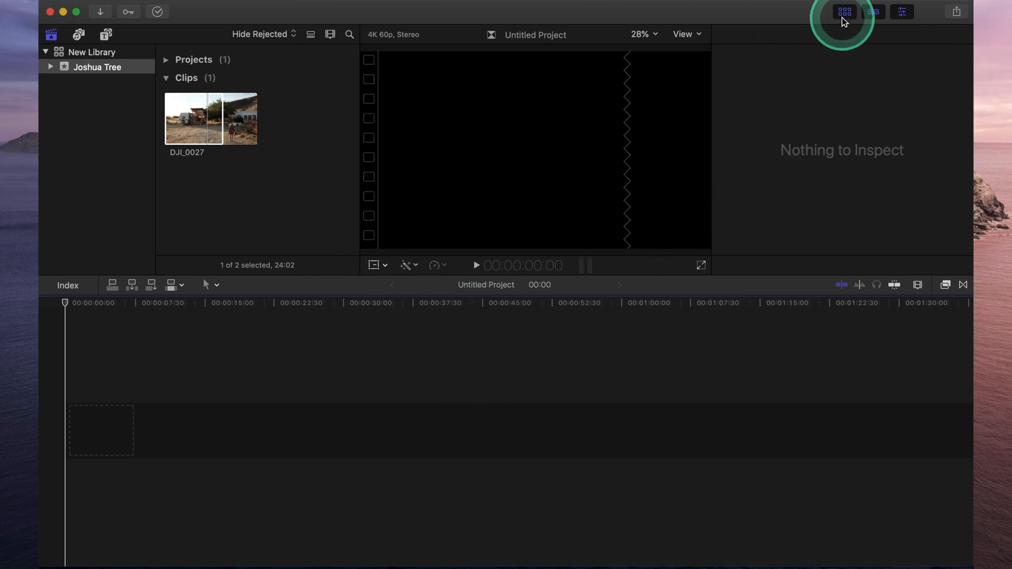
left_click(873, 11)
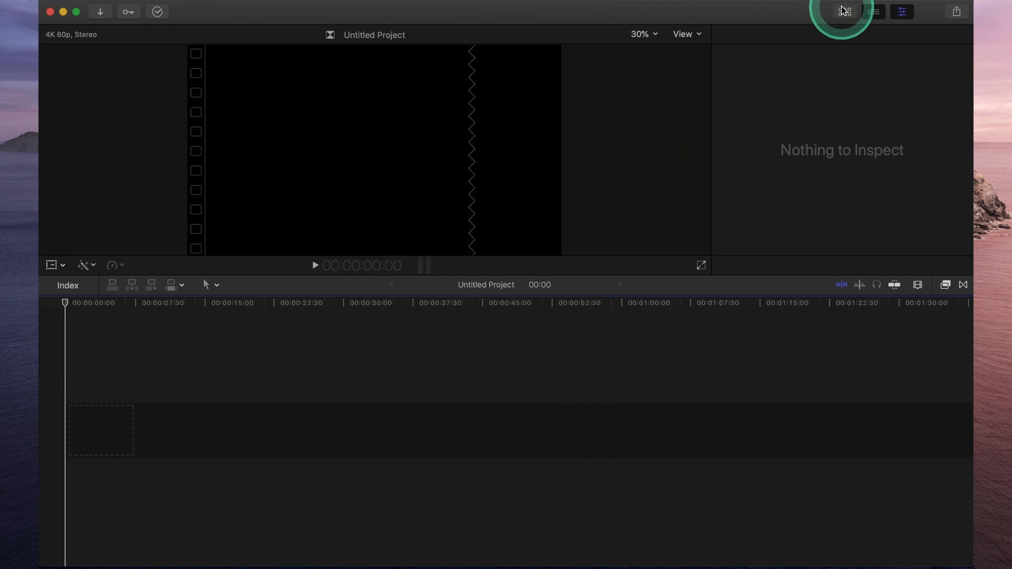
left_click(844, 12)
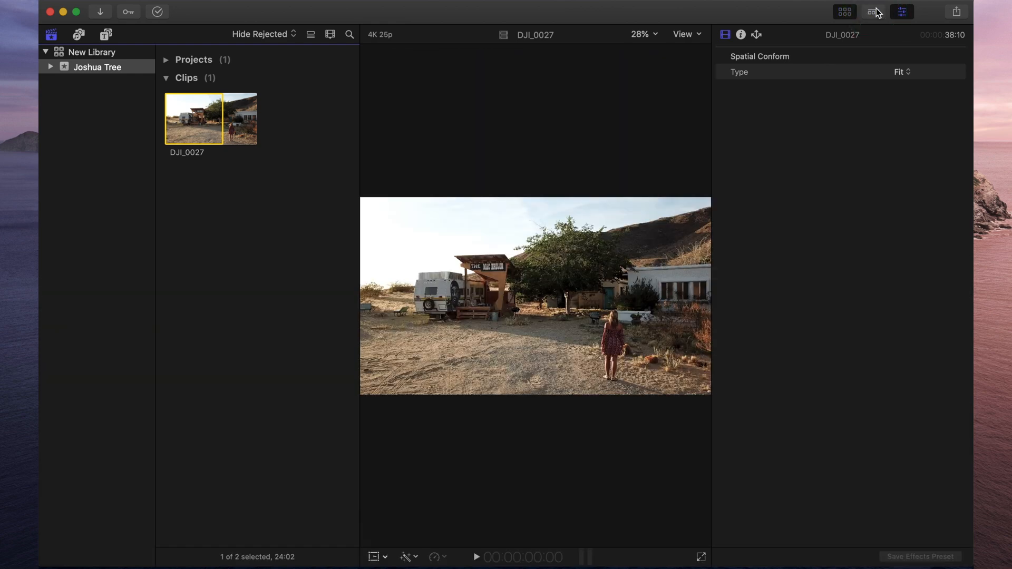
left_click(901, 11)
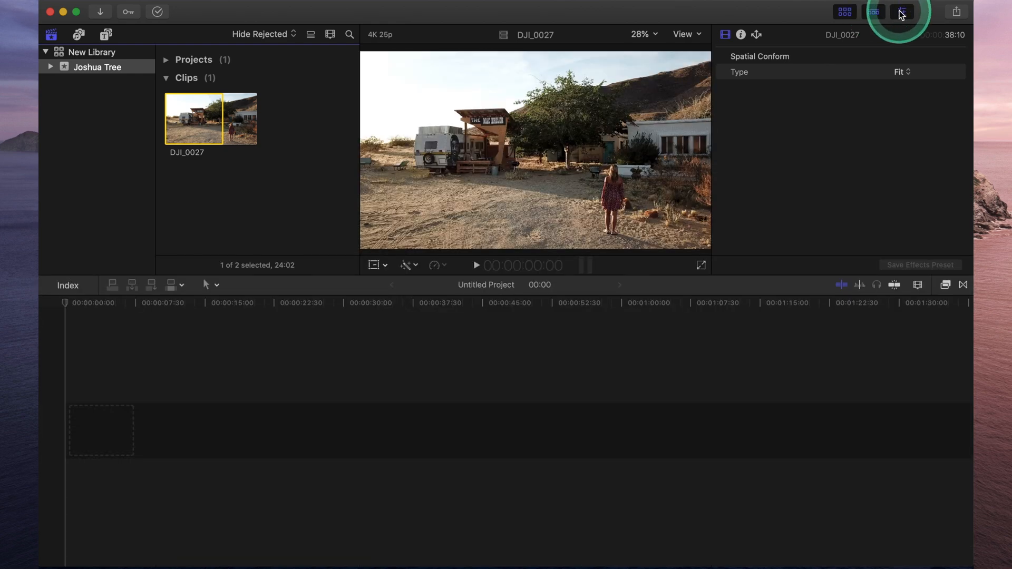
left_click(901, 12)
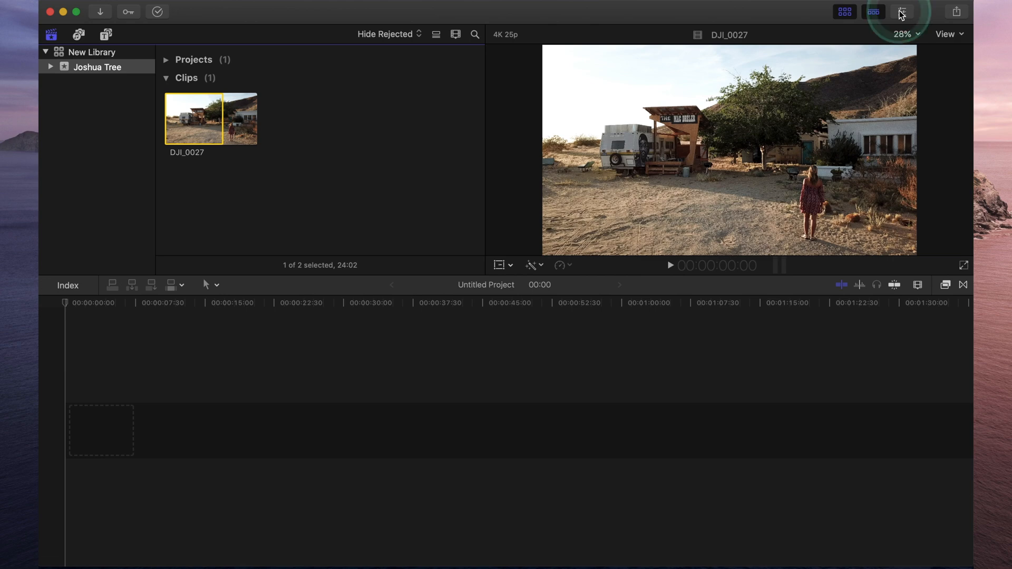
left_click(901, 11)
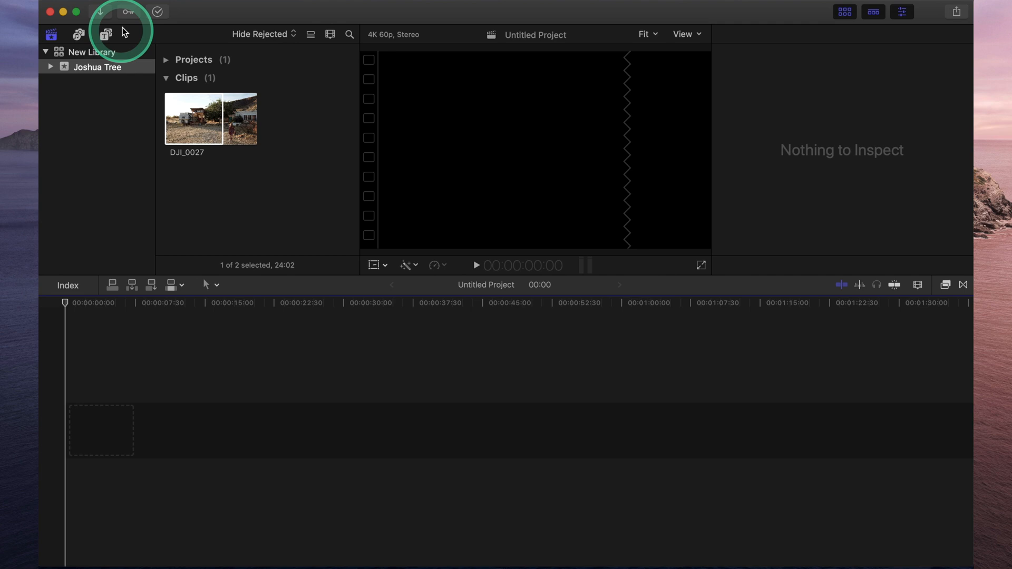
mouse_move(129, 13)
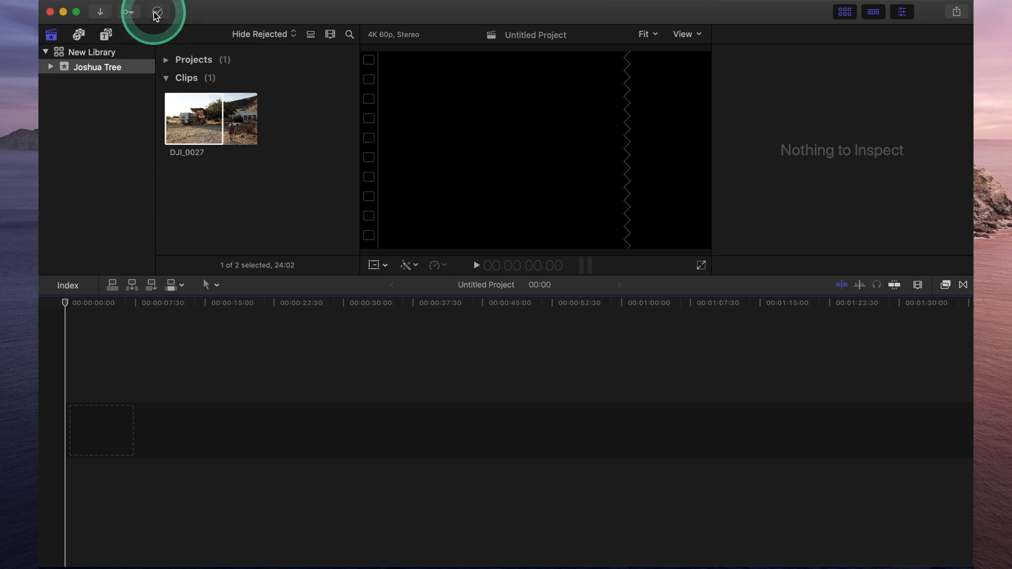
Step: Show the Background Tasks window listing transcoding, rendering, sharing and backup jobs, all idle
left_click(156, 12)
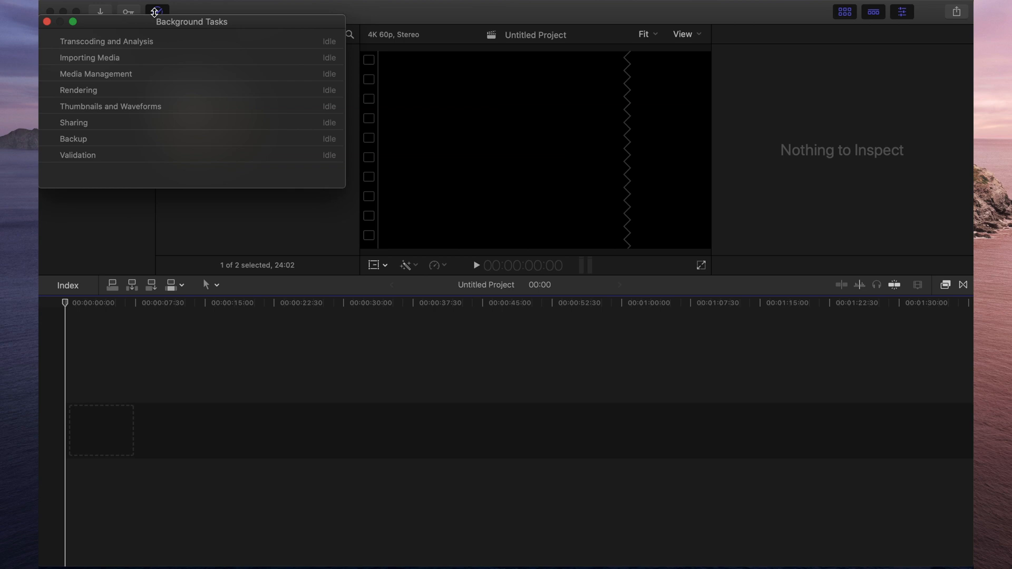
Step: Review the idle task list and close the Background Tasks window
left_click(93, 107)
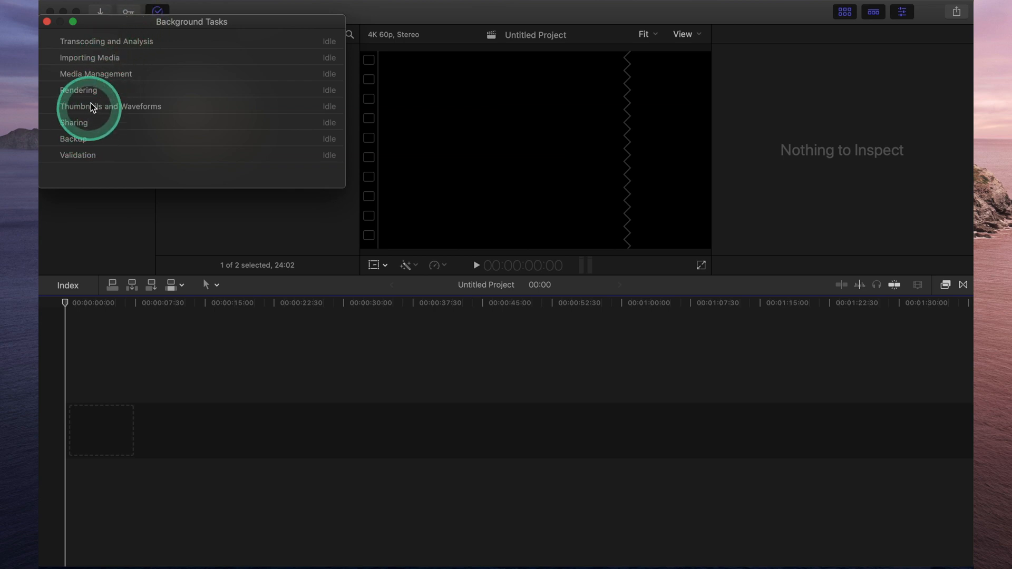
mouse_move(106, 81)
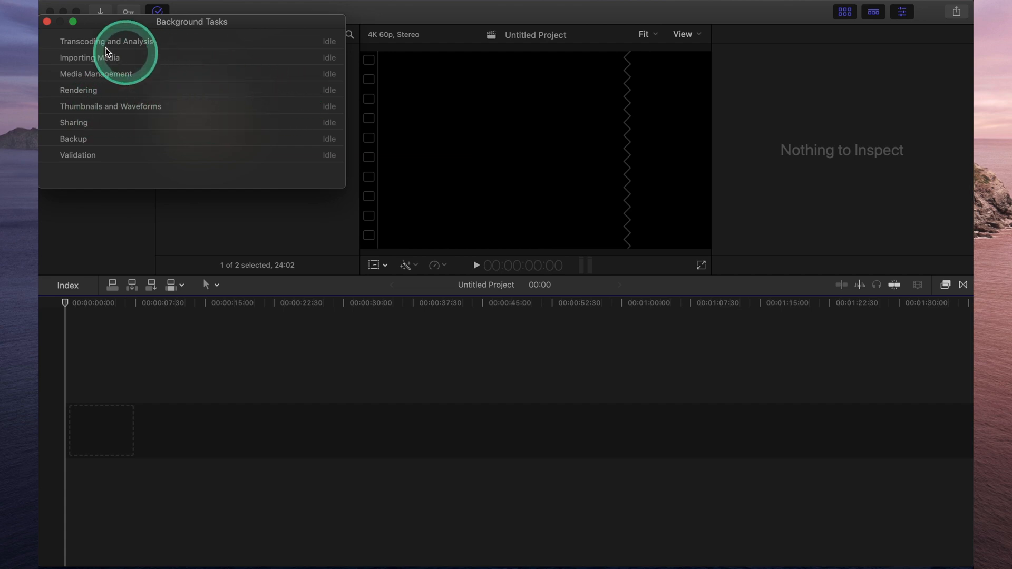
left_click(545, 201)
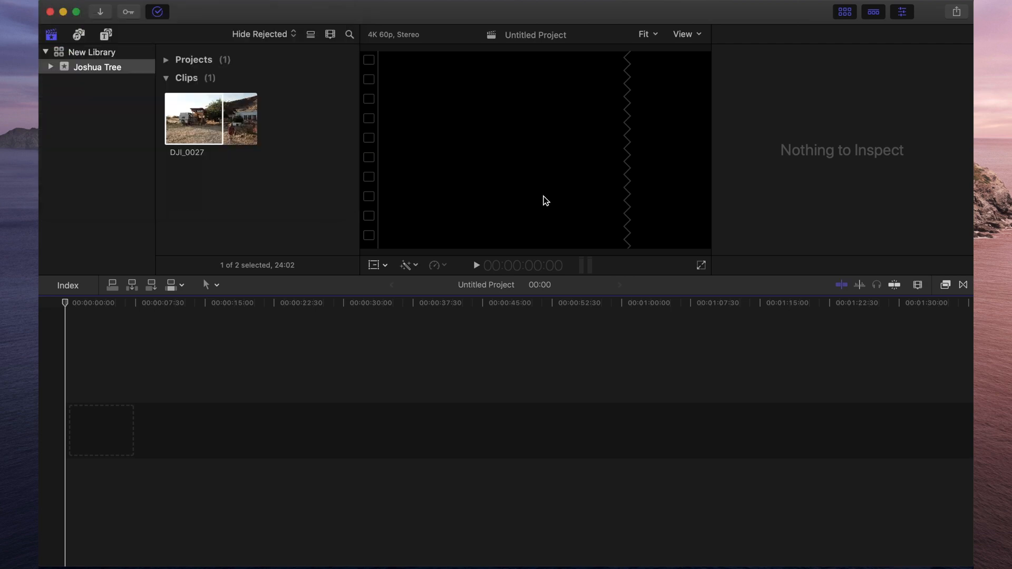